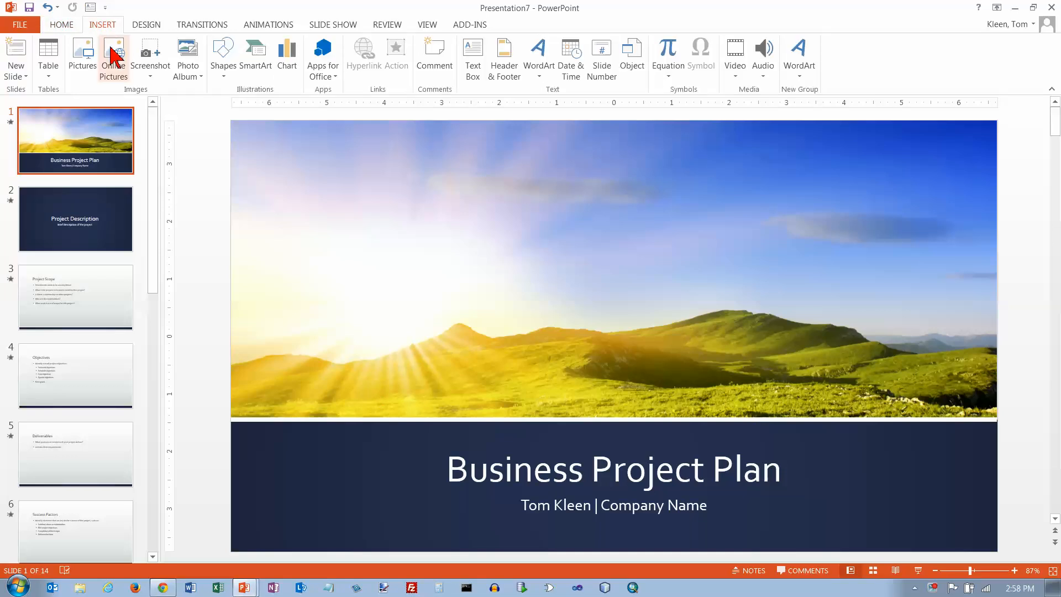
Open the Header and Footer dialog from the Insert tab
{"action": "left_click", "coordinate": [504, 58]}
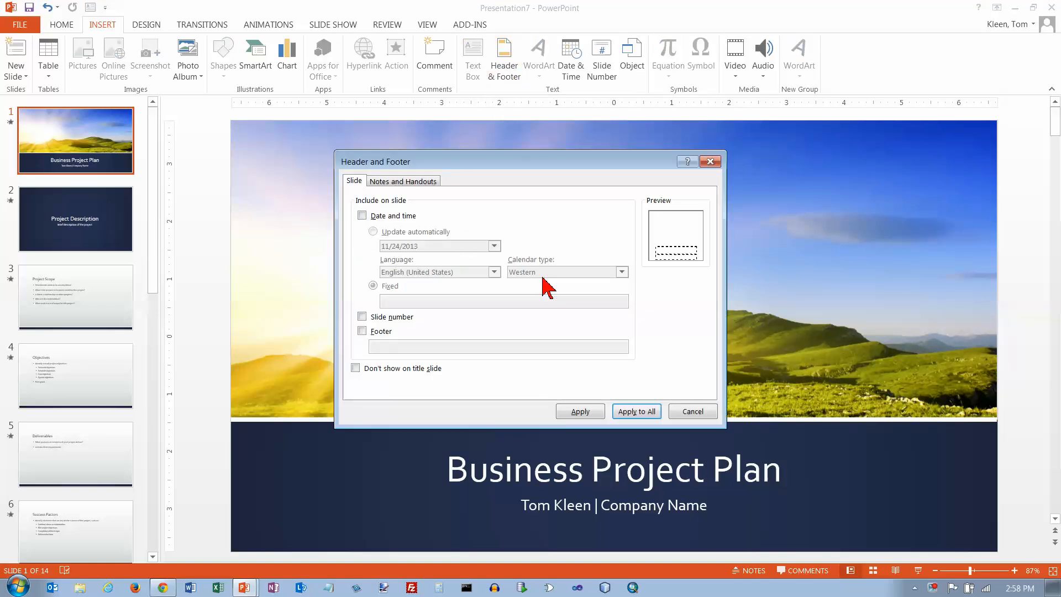
Enable the Date and time option on the Slide tab of Header and Footer
{"action": "left_click", "coordinate": [362, 215]}
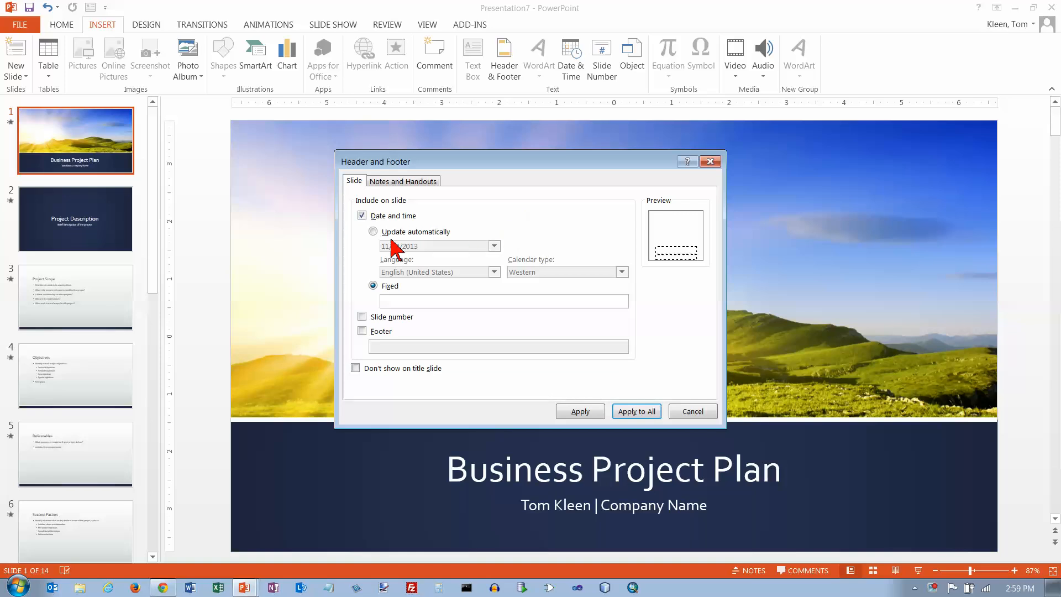